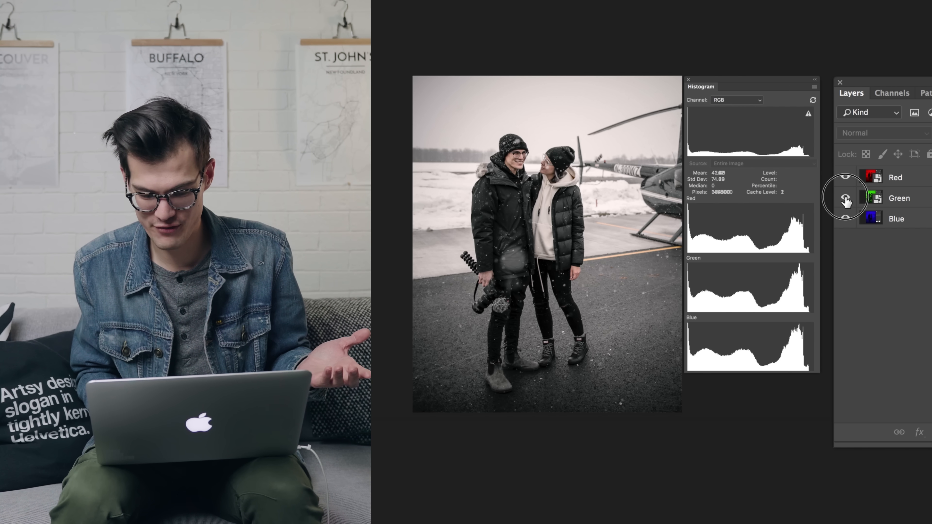
Show the Red, then Green, then Blue layer alone, ending with only Blue visible.
left_click(847, 198)
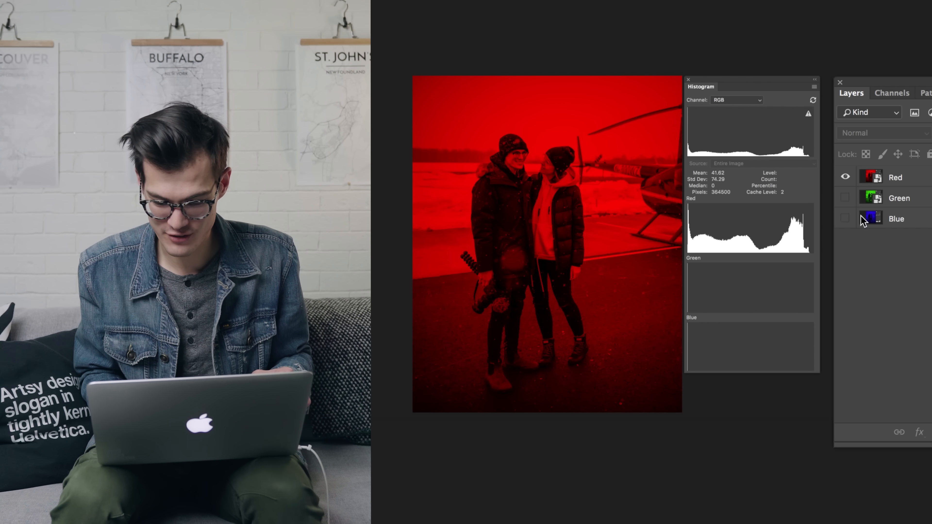
left_click(845, 177)
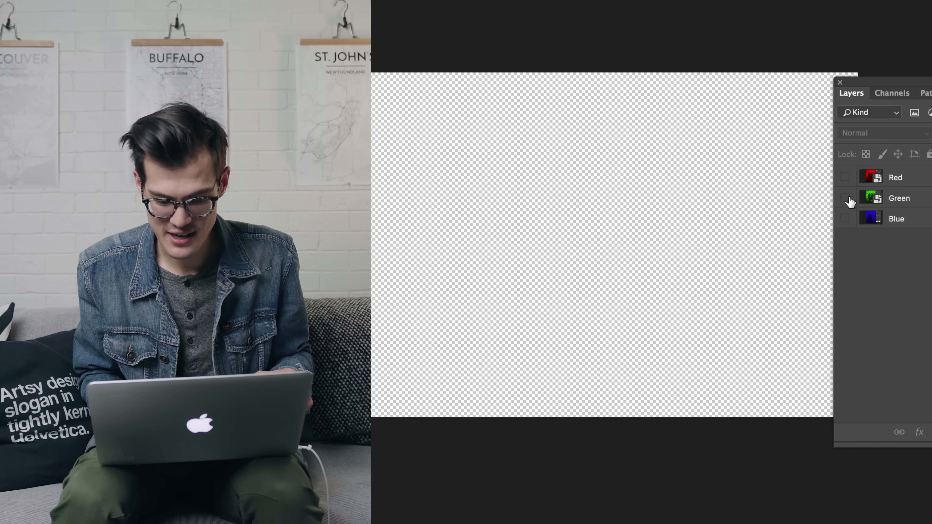
left_click(845, 197)
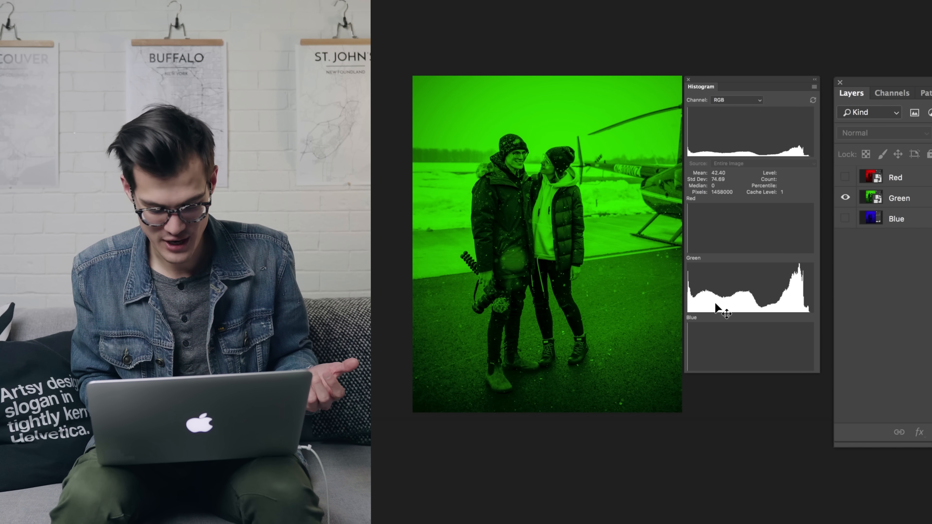
left_click(844, 219)
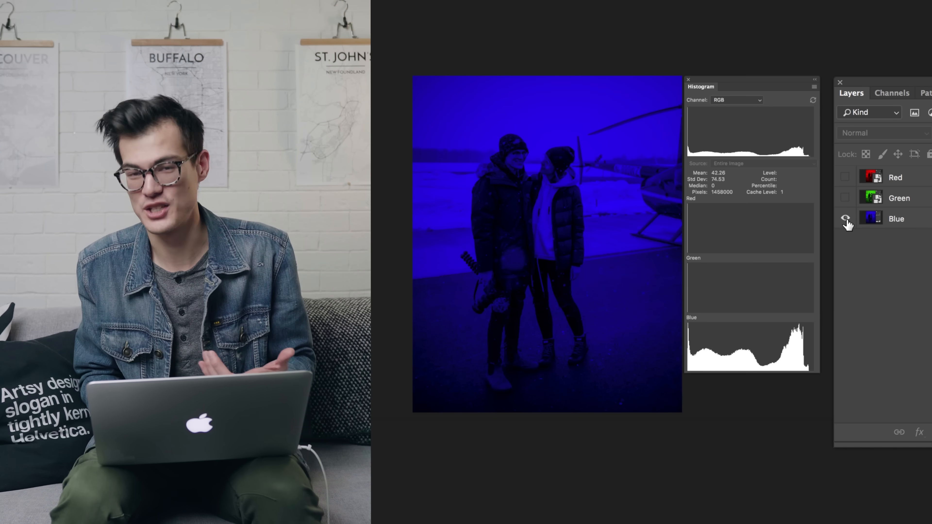
left_click(845, 219)
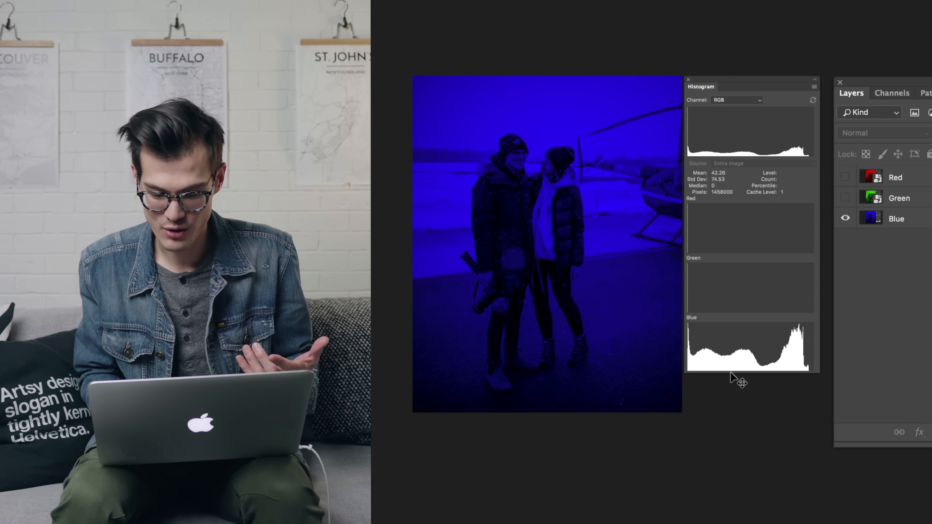
mouse_move(835, 268)
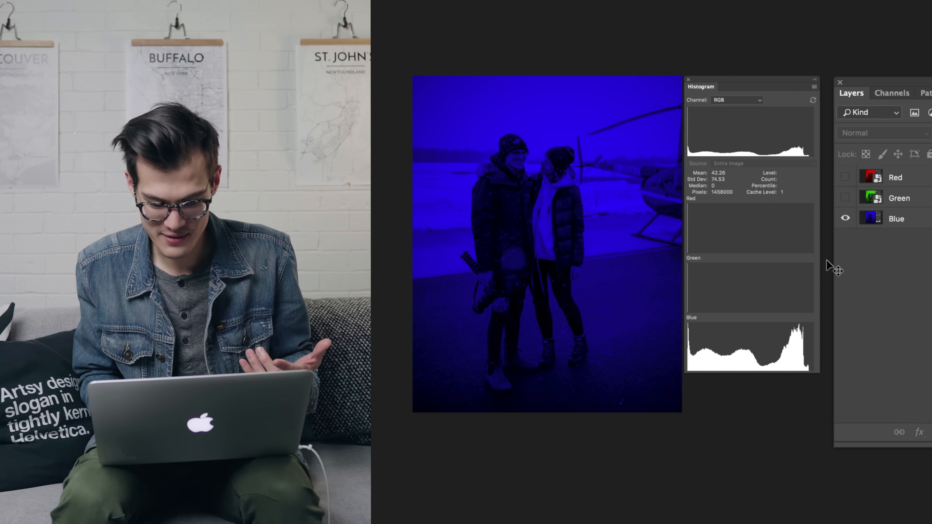
Preview Green+Blue as cyan, restore the full photo, then Red+Blue as magenta.
left_click(845, 177)
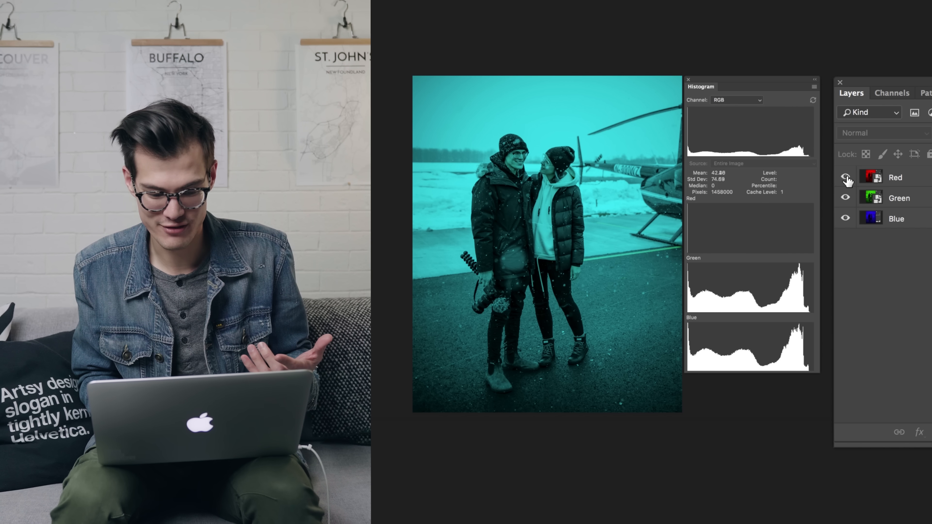
left_click(844, 177)
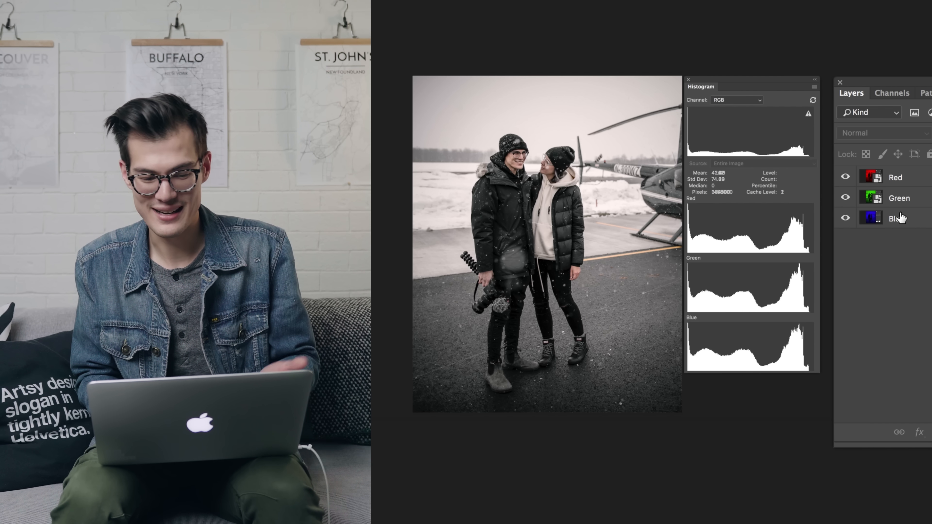
left_click(844, 177)
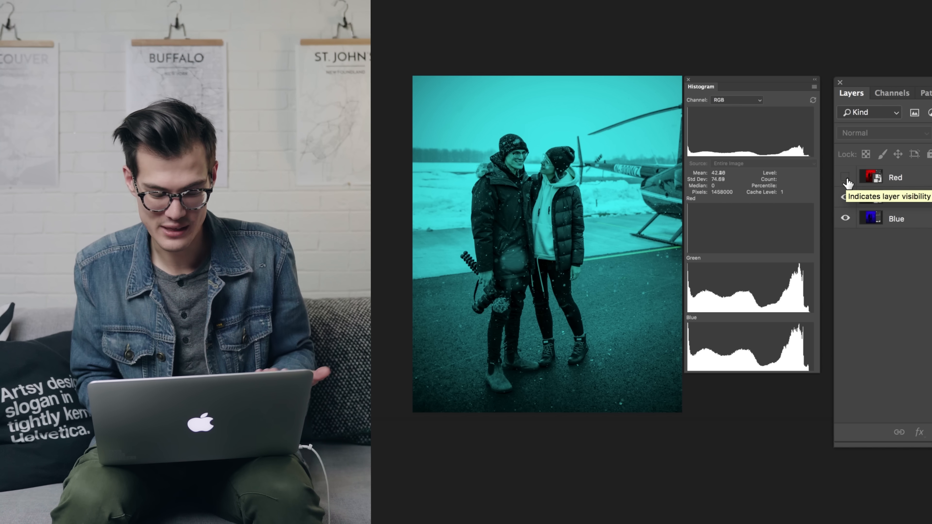
left_click(844, 177)
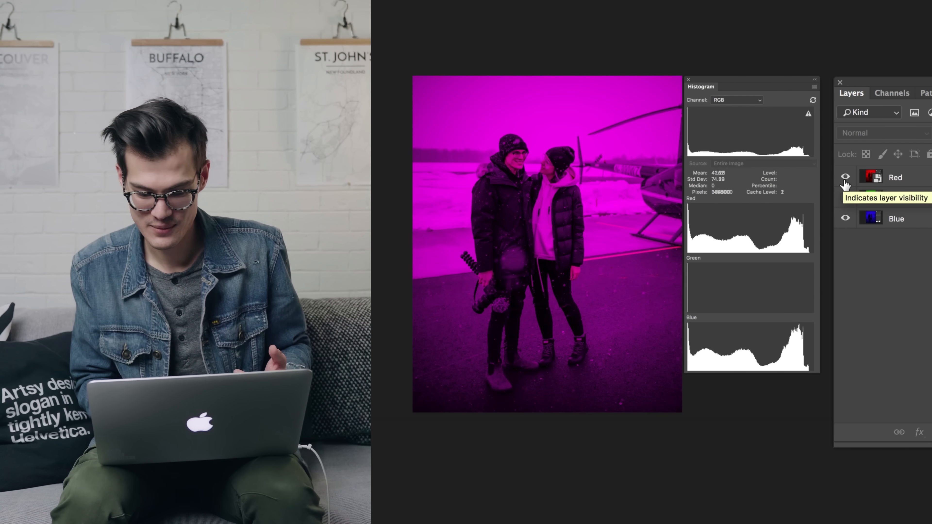
Preview Red+Green as yellow, then turn all three layers back on for the full photo.
left_click(844, 177)
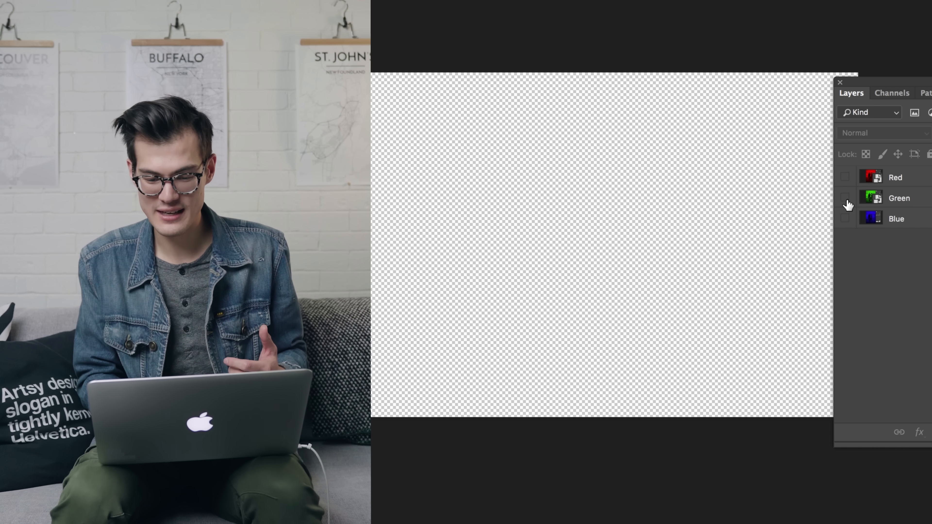
left_click(844, 177)
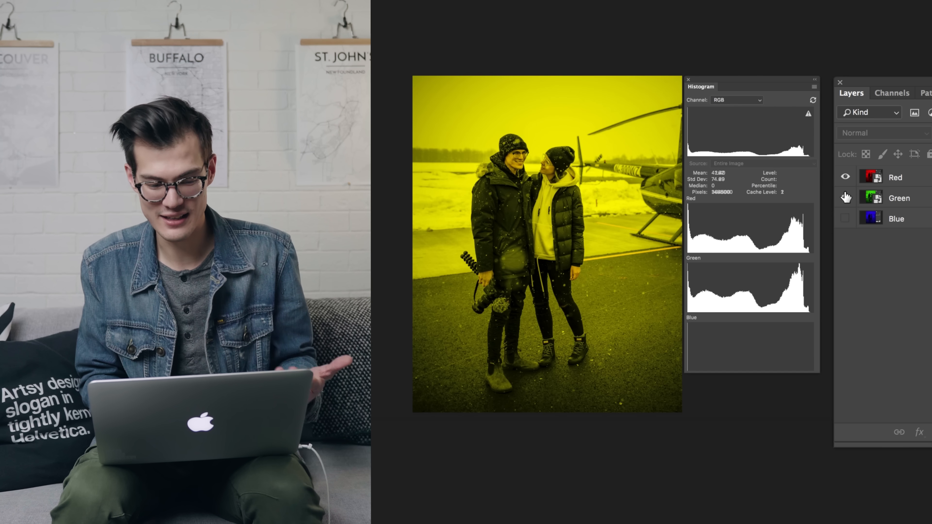
mouse_move(847, 197)
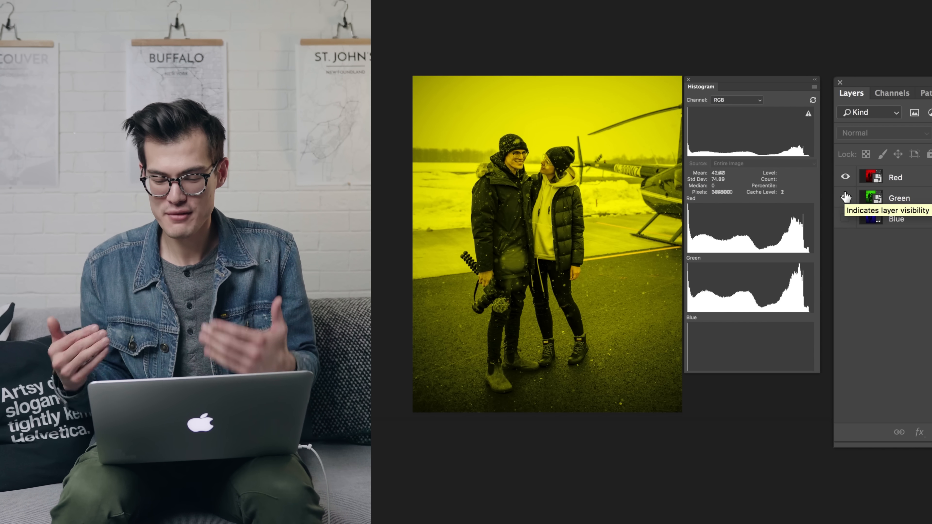
left_click(845, 218)
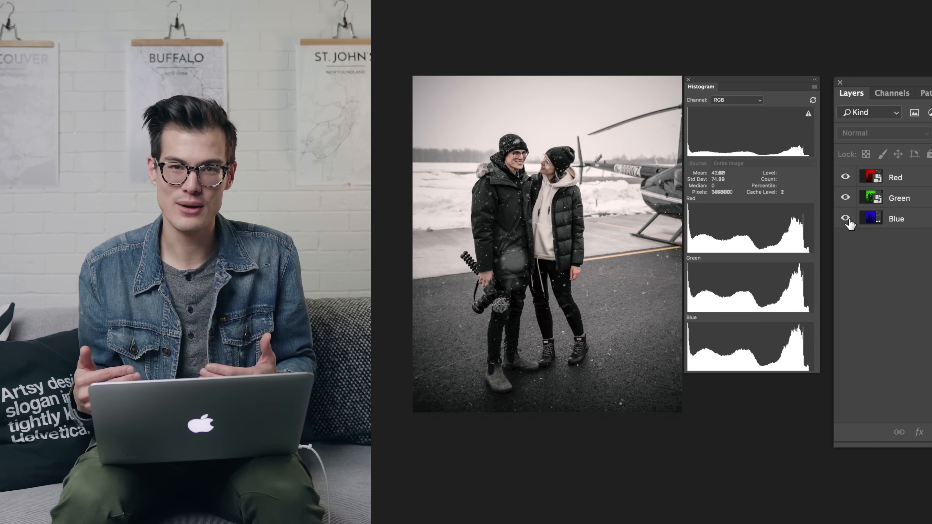